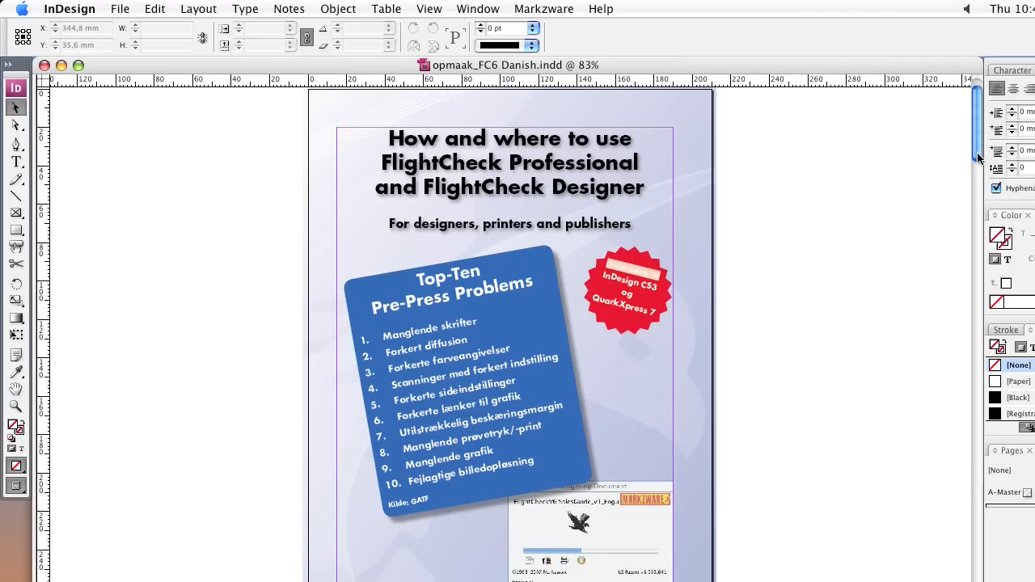
Scroll the XTensions folder and select the ID2Q7v4.xnt extension file.
scroll(down, 3)
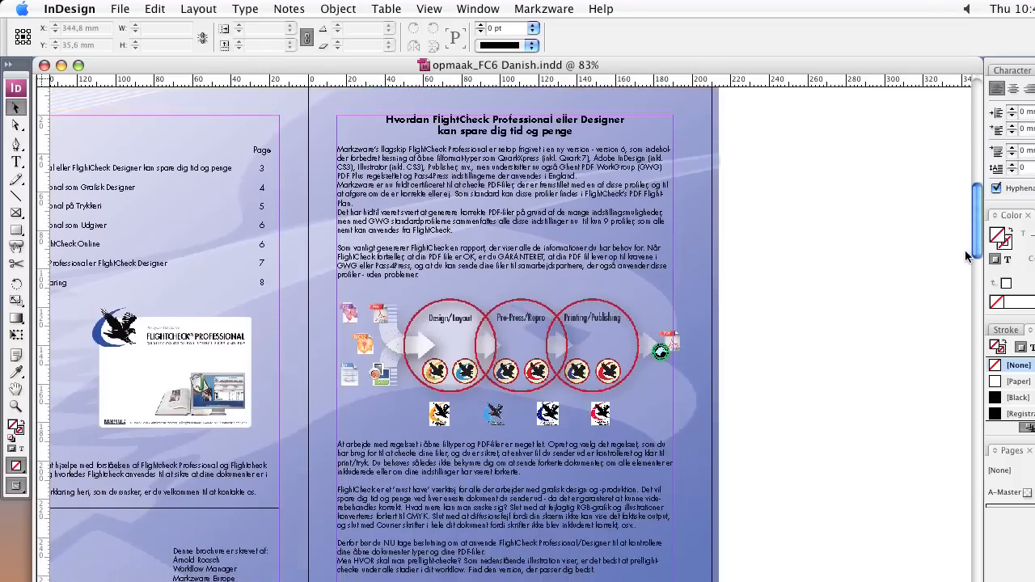
scroll(down, 3)
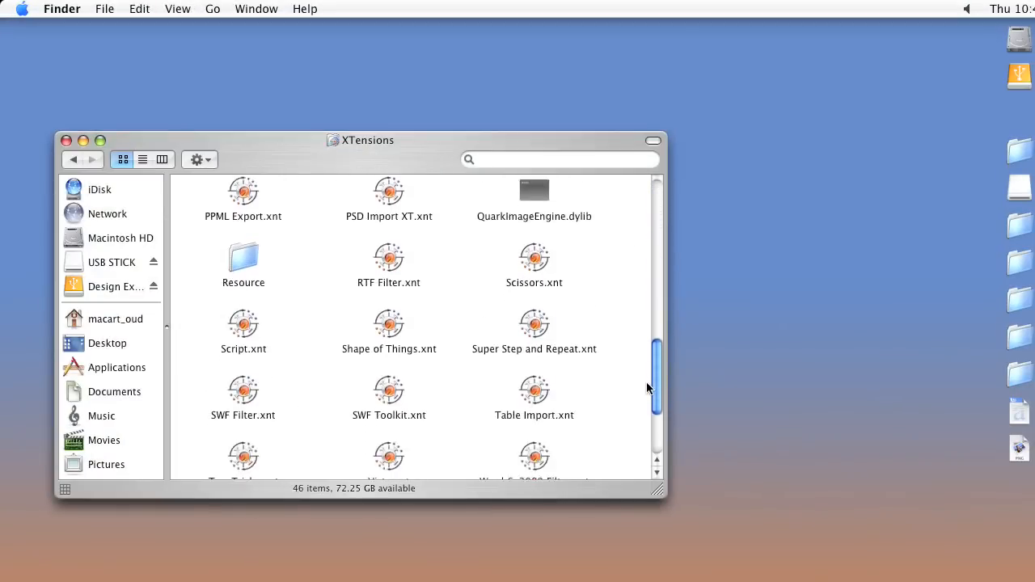
scroll(down, 3)
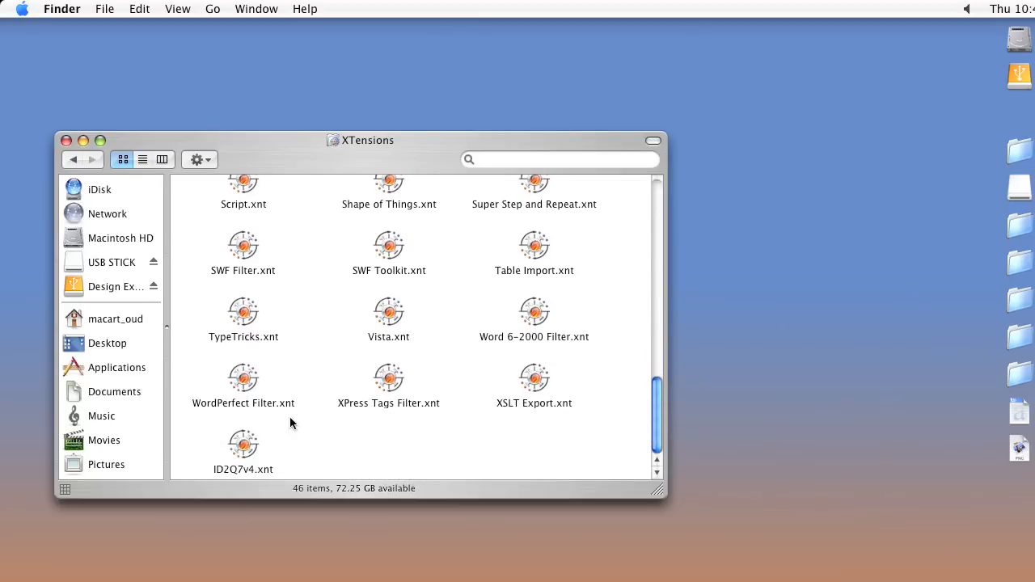
click(243, 443)
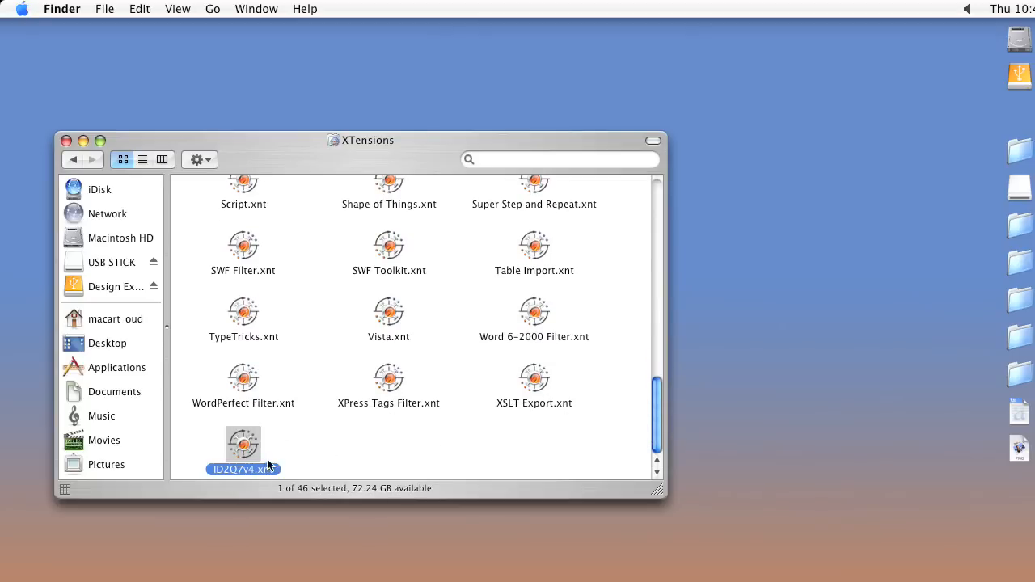
mouse_move(271, 482)
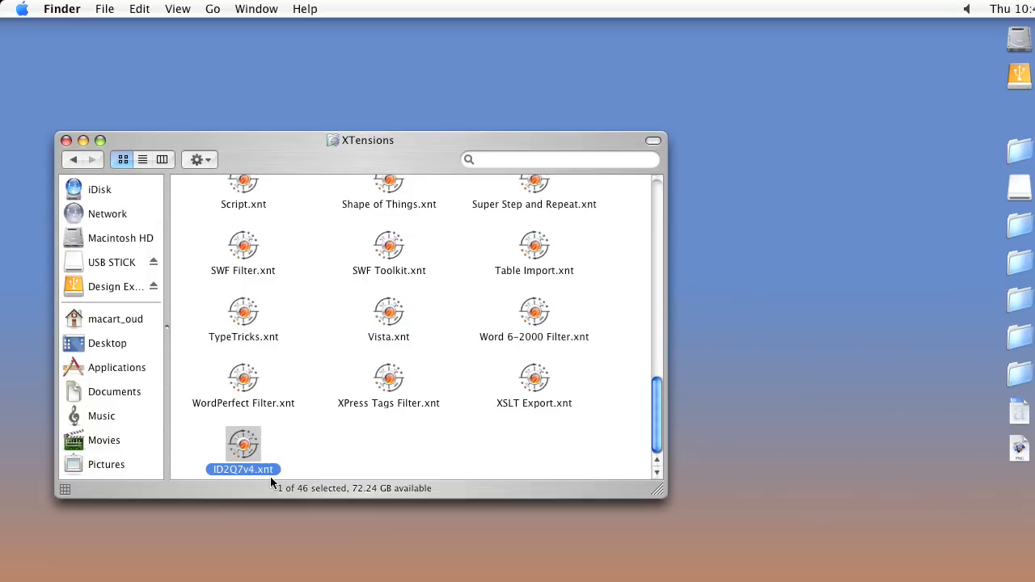
mouse_move(260, 381)
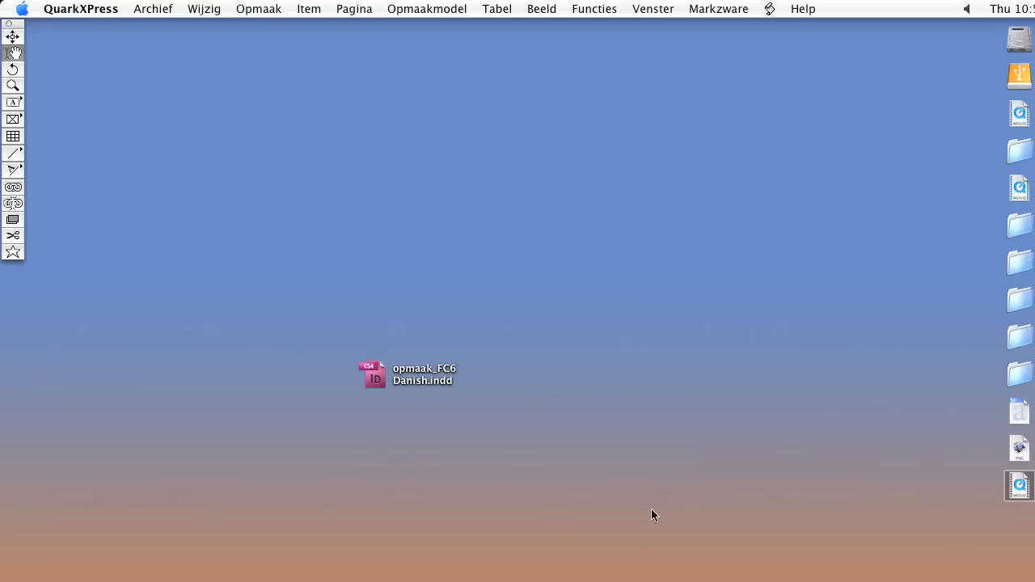
mouse_move(683, 244)
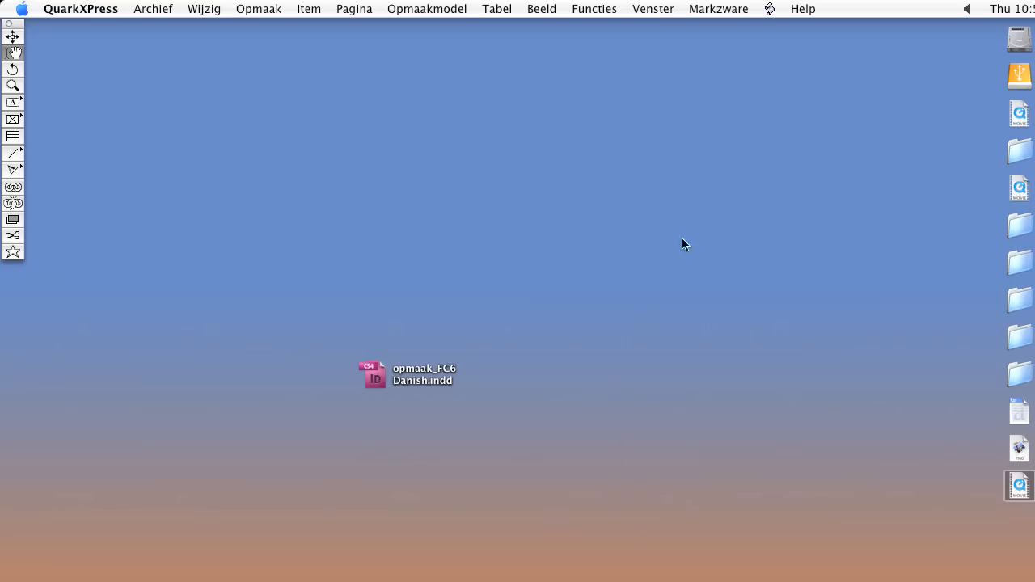
click(719, 10)
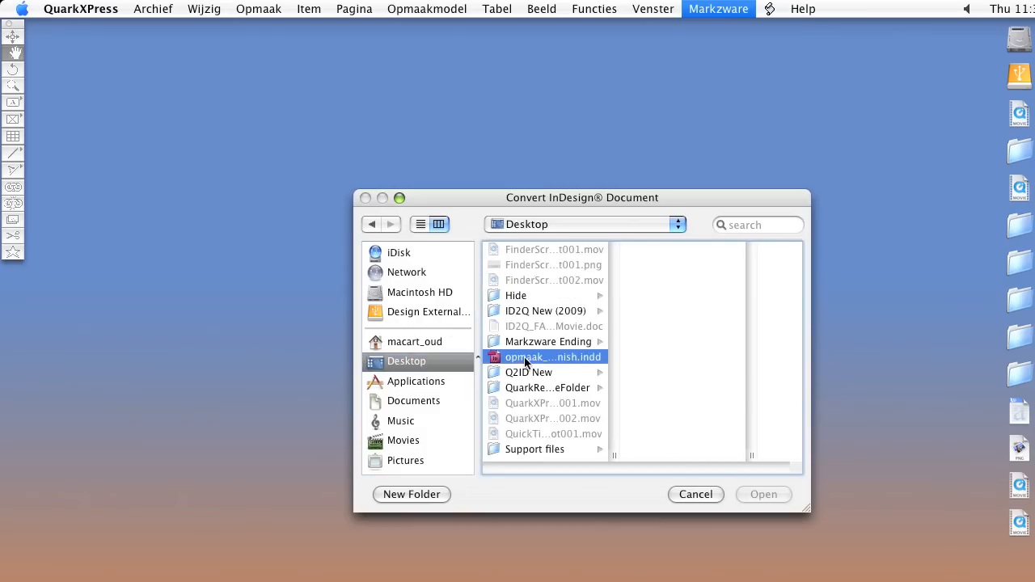
Choose opmaak_FC6 Danish.indd and confirm conversion with Use Styles and Use Picture kept.
click(763, 495)
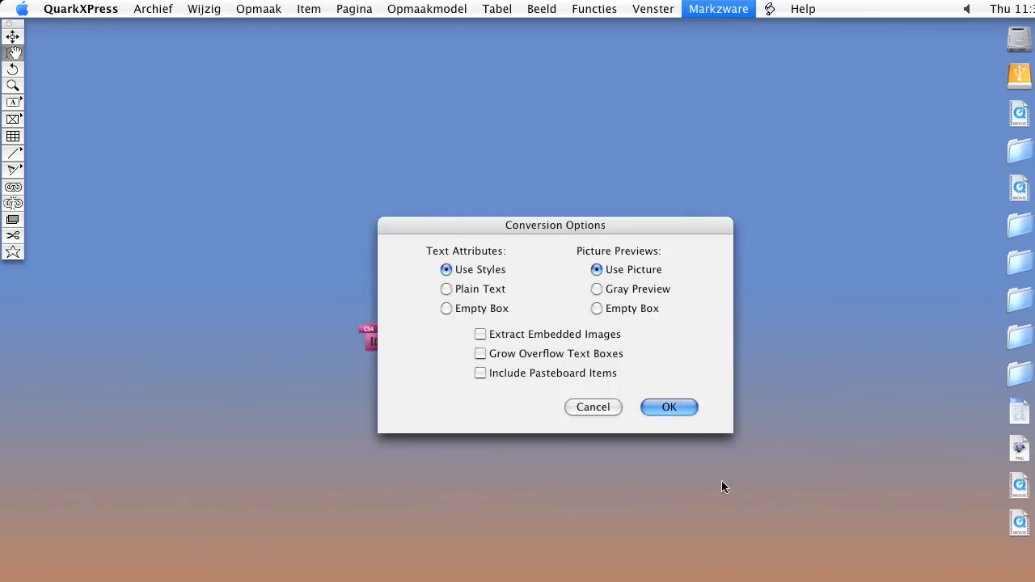
click(670, 408)
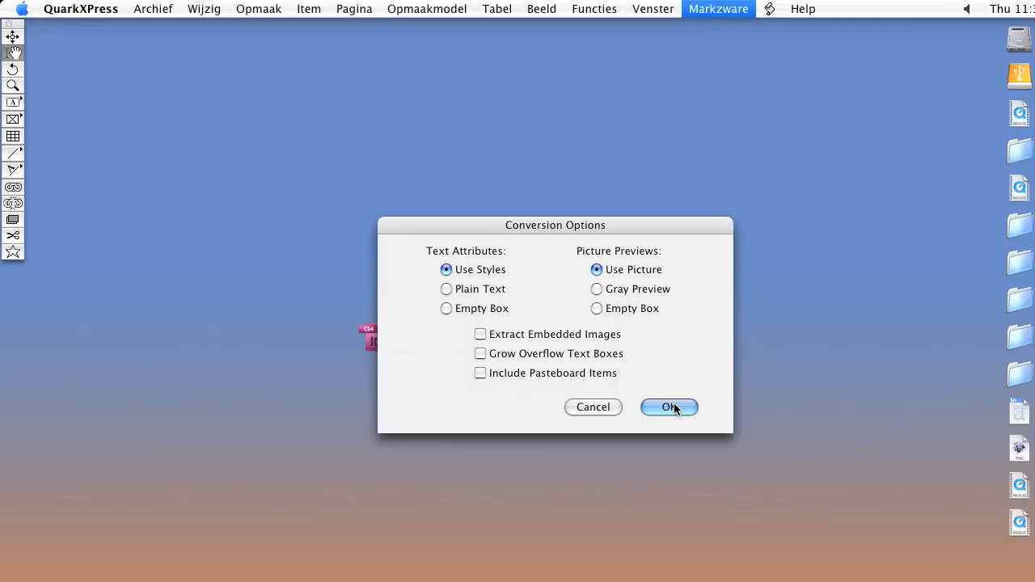
click(670, 408)
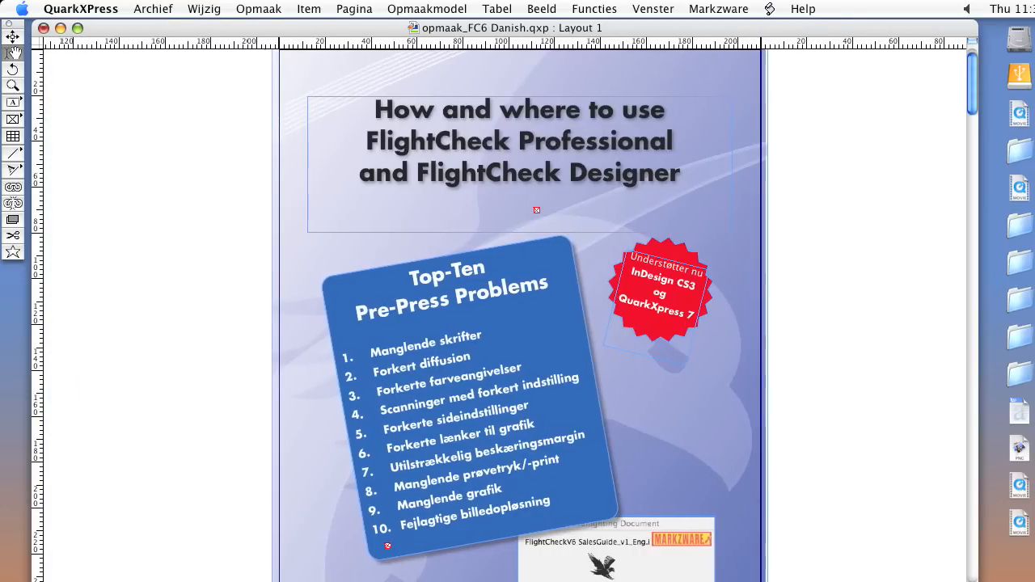
Scroll through the converted opmaak_FC6 Danish.qxp layout to review its pages.
scroll(down, 3)
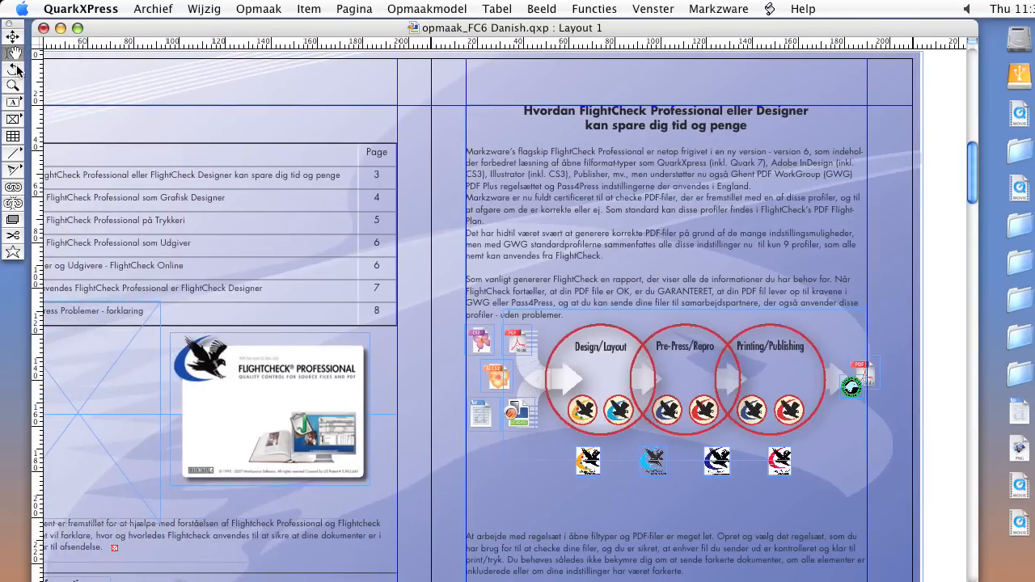
scroll(down, 3)
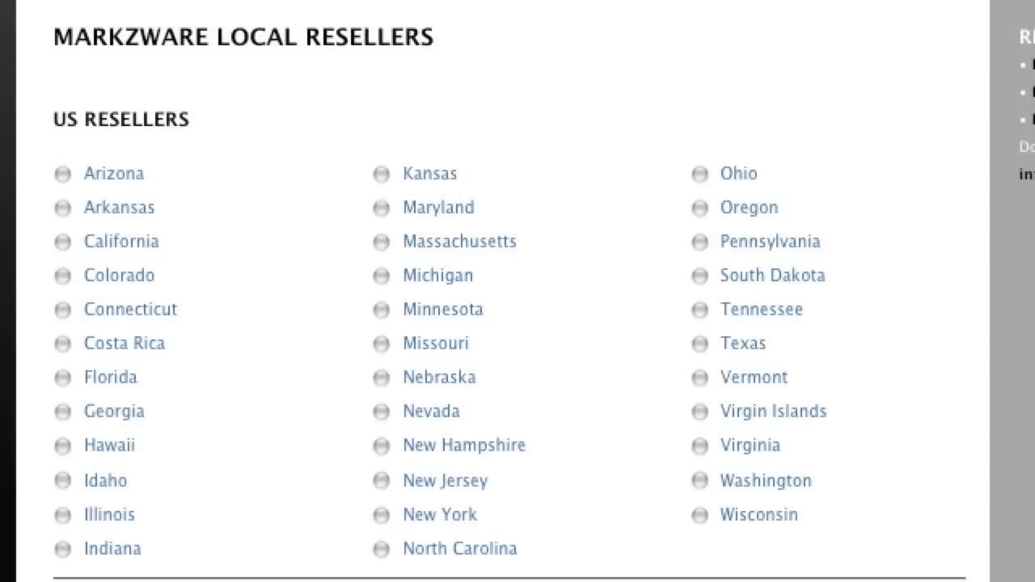
scroll(down, 3)
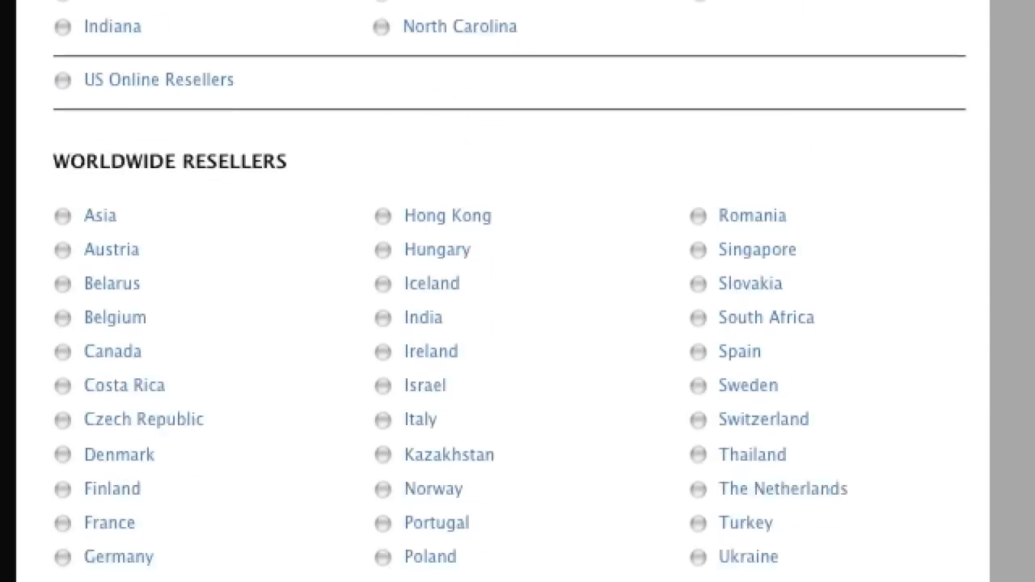
scroll(down, 3)
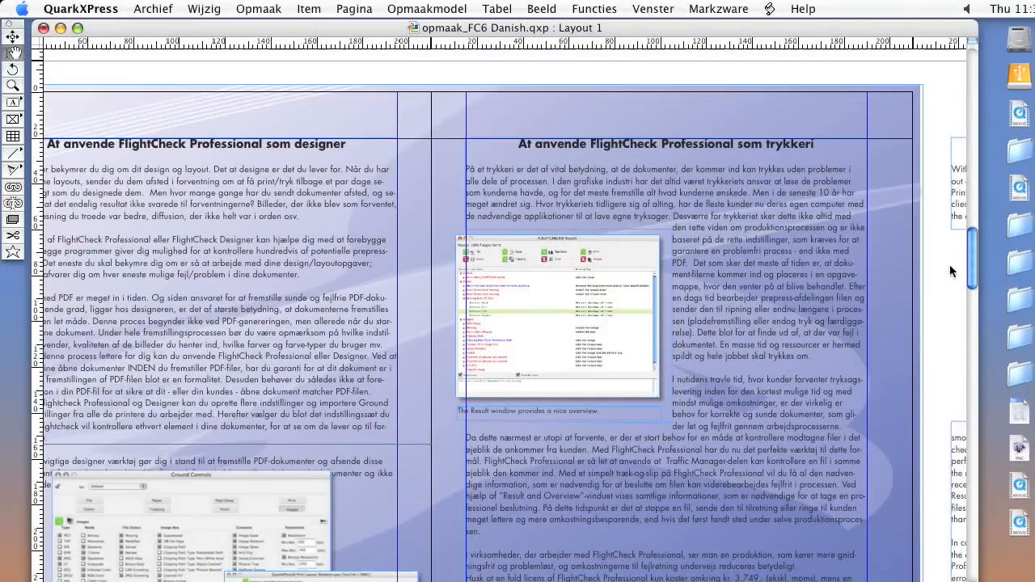
scroll(down, 3)
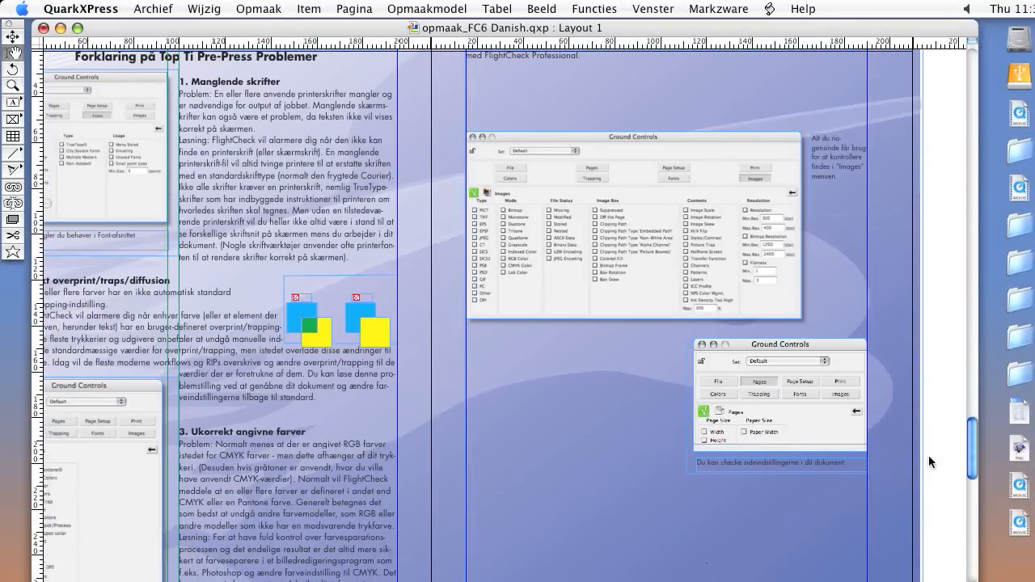
scroll(down, 3)
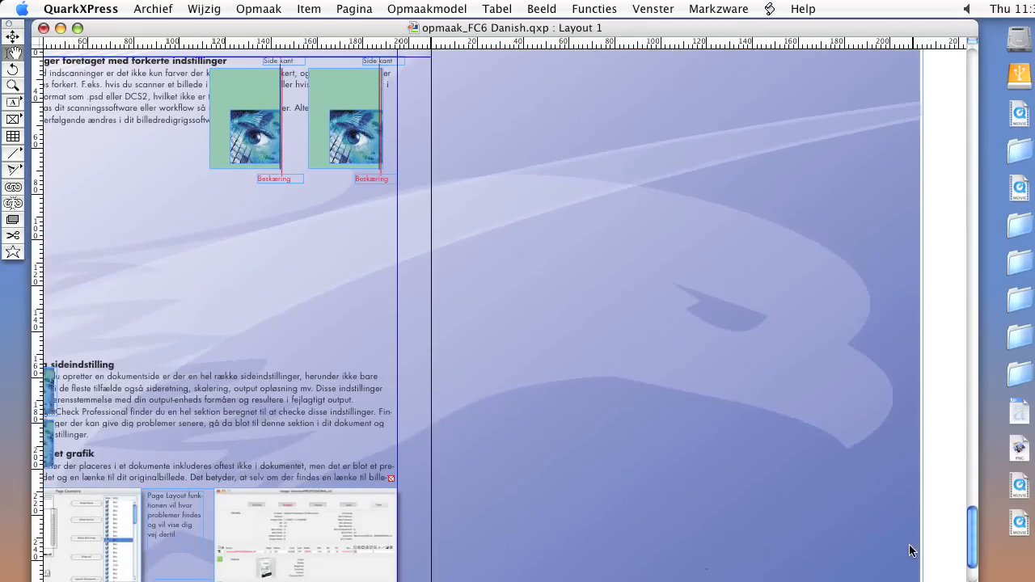
mouse_move(903, 534)
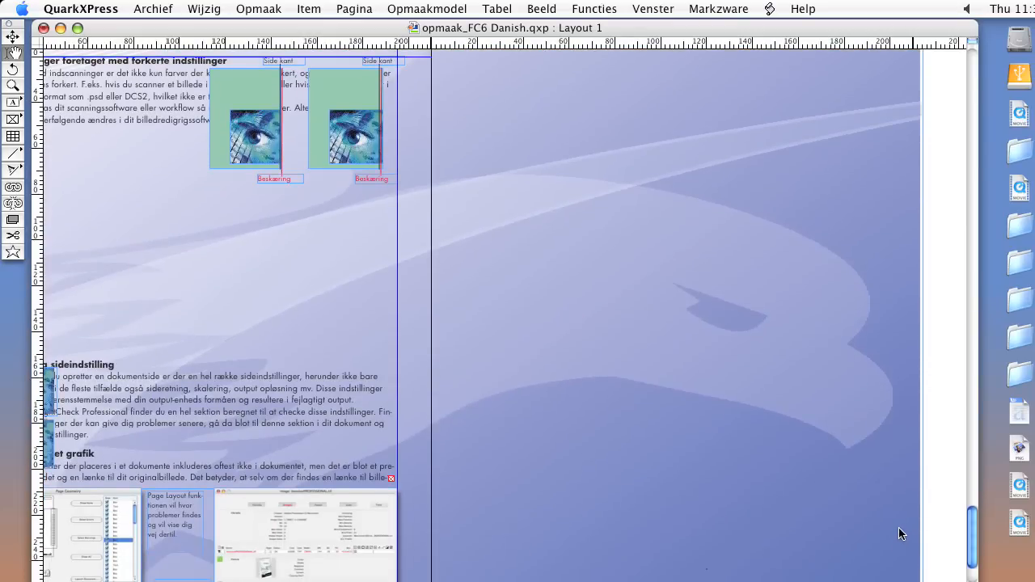